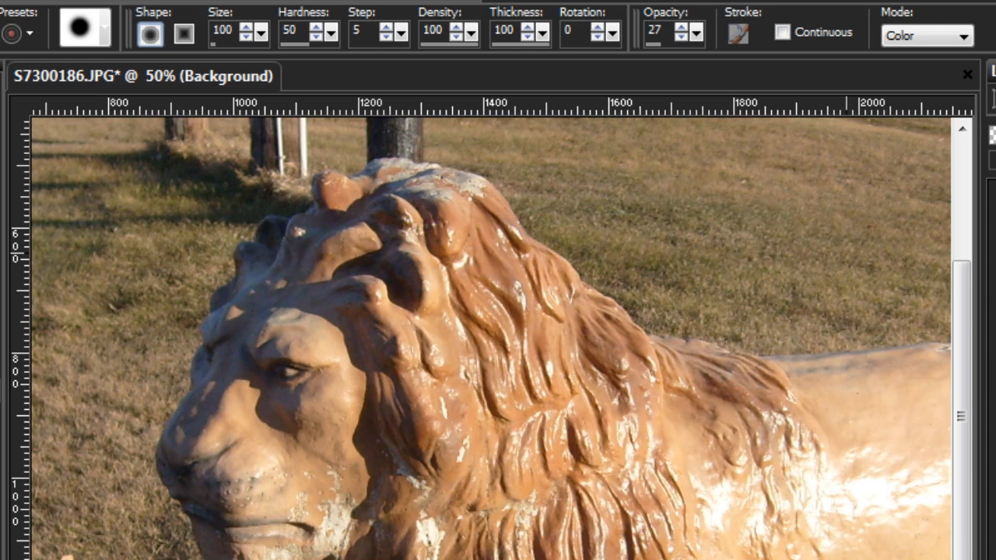
pyautogui.moveTo(238, 436)
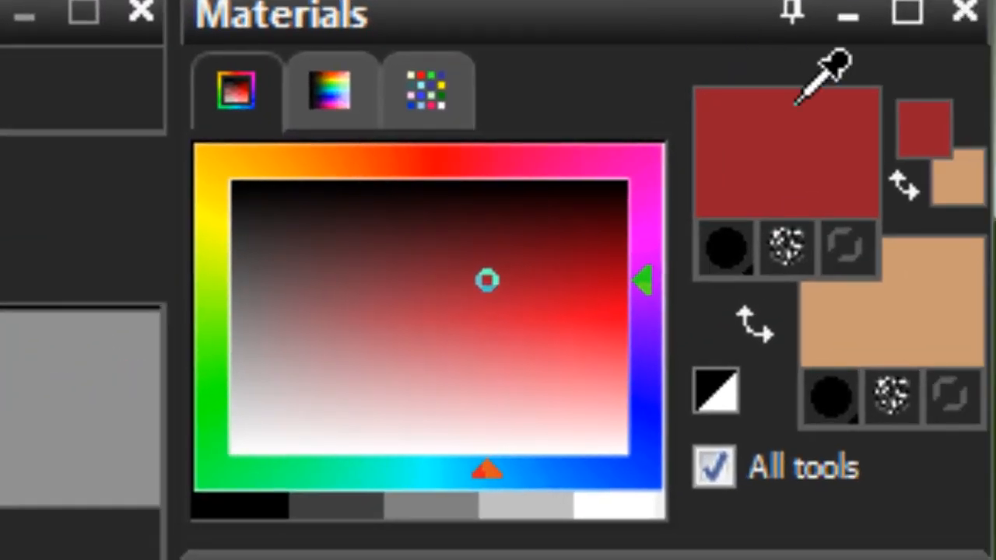
pyautogui.moveTo(595, 249)
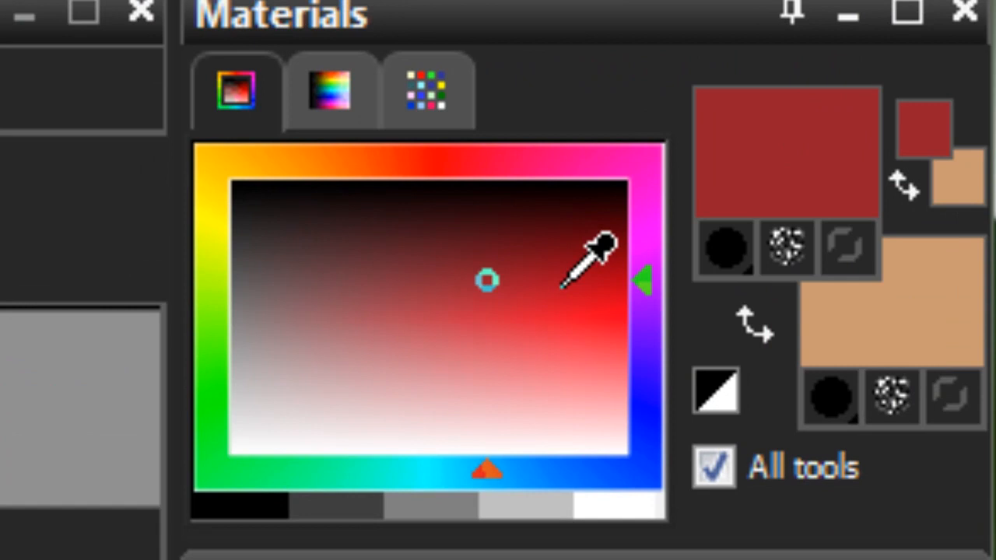
# - Pick blue in the Materials colour picker, then shift the hue slider to green
pyautogui.click(644, 272)
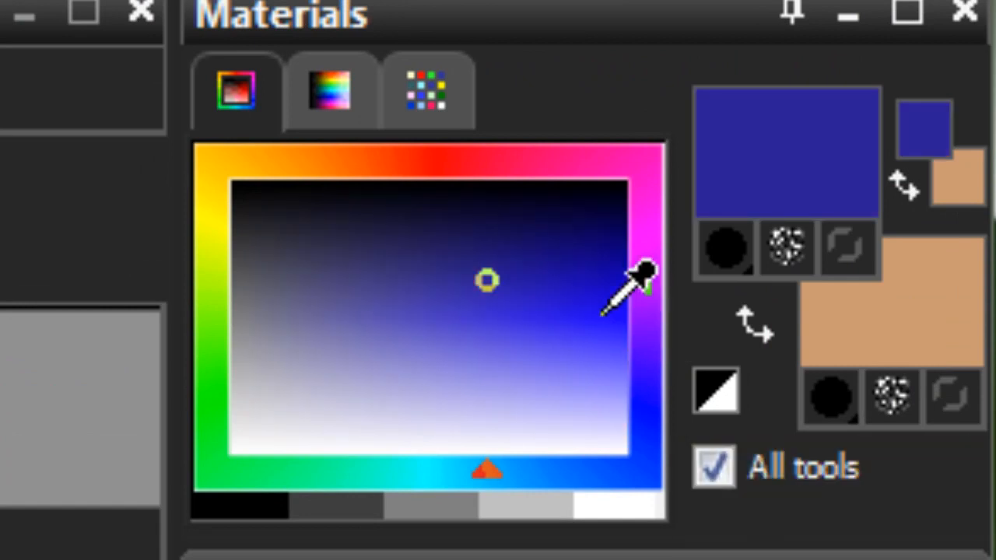
pyautogui.moveTo(140, 475)
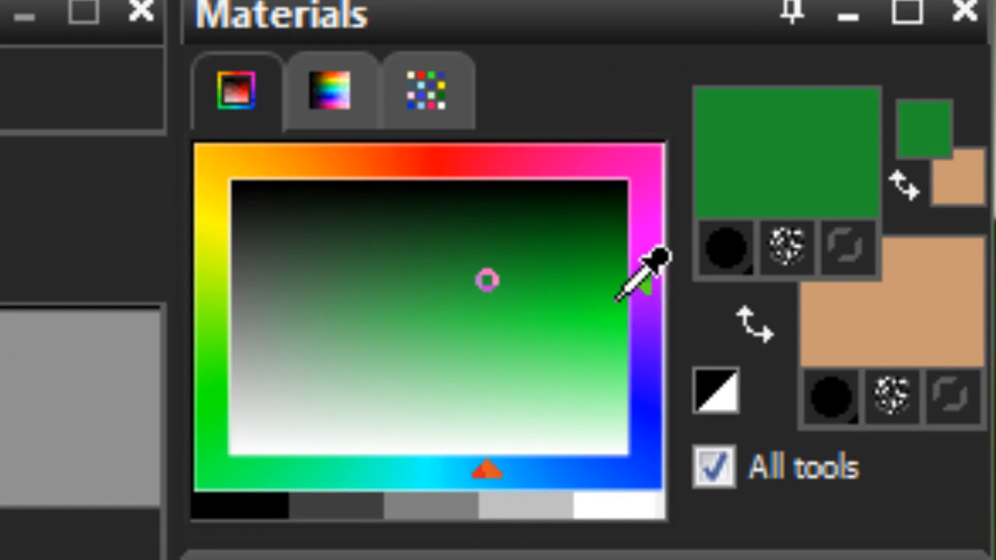
pyautogui.moveTo(486, 278); pyautogui.dragTo(622, 302)
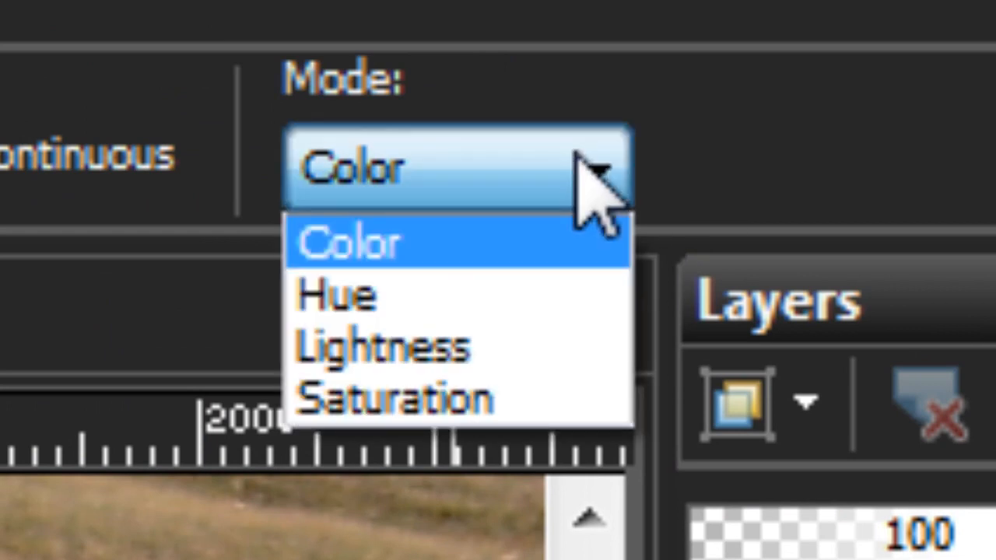
pyautogui.moveTo(560, 257)
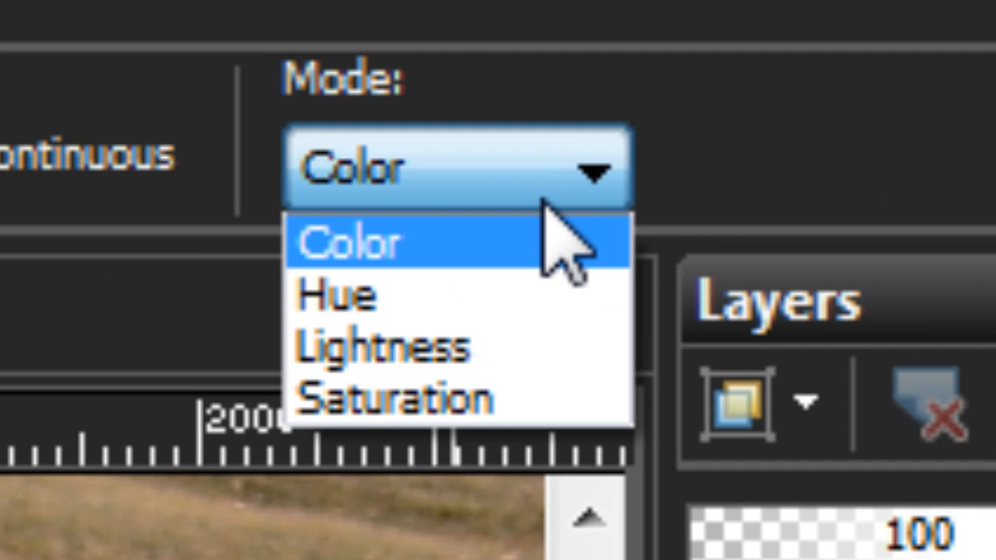
pyautogui.moveTo(536, 273)
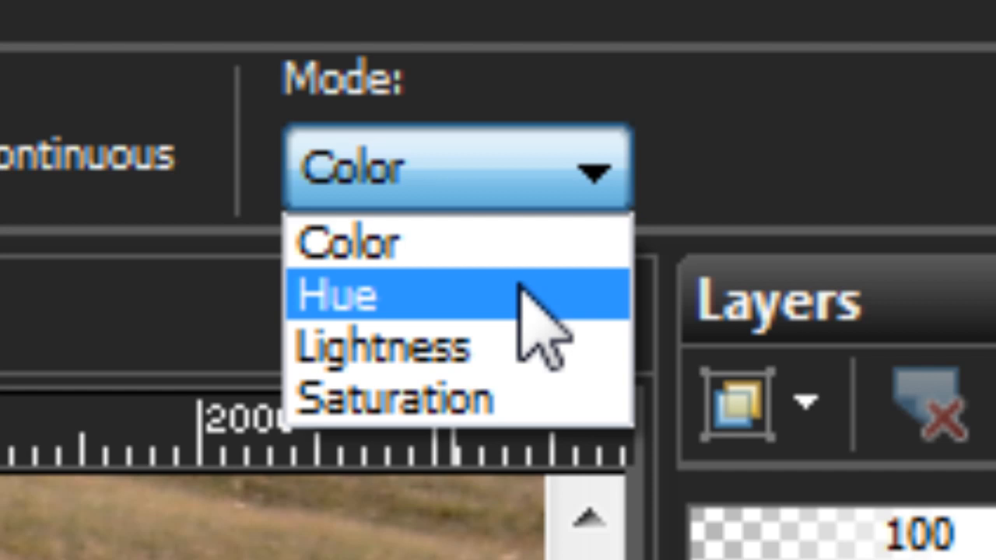
pyautogui.click(347, 241)
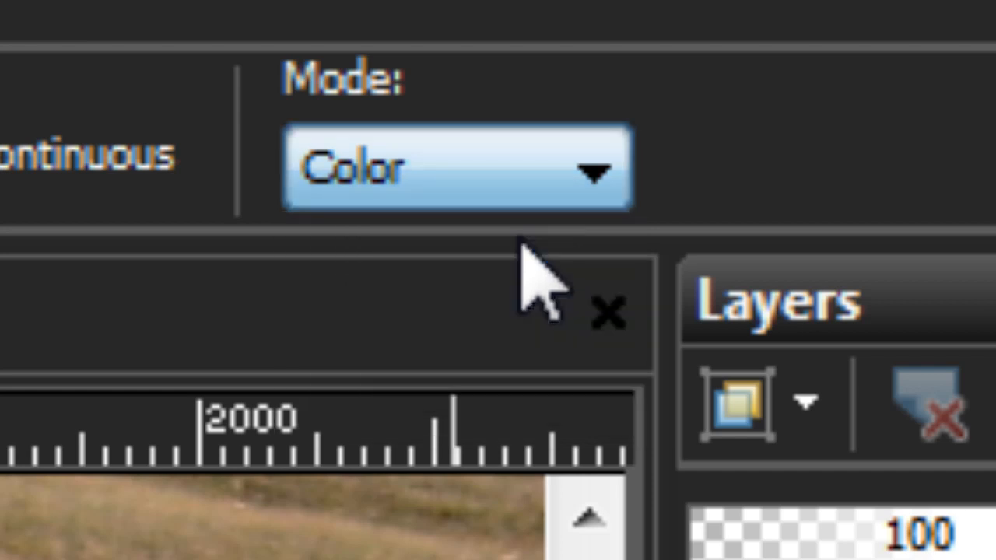
pyautogui.moveTo(354, 350)
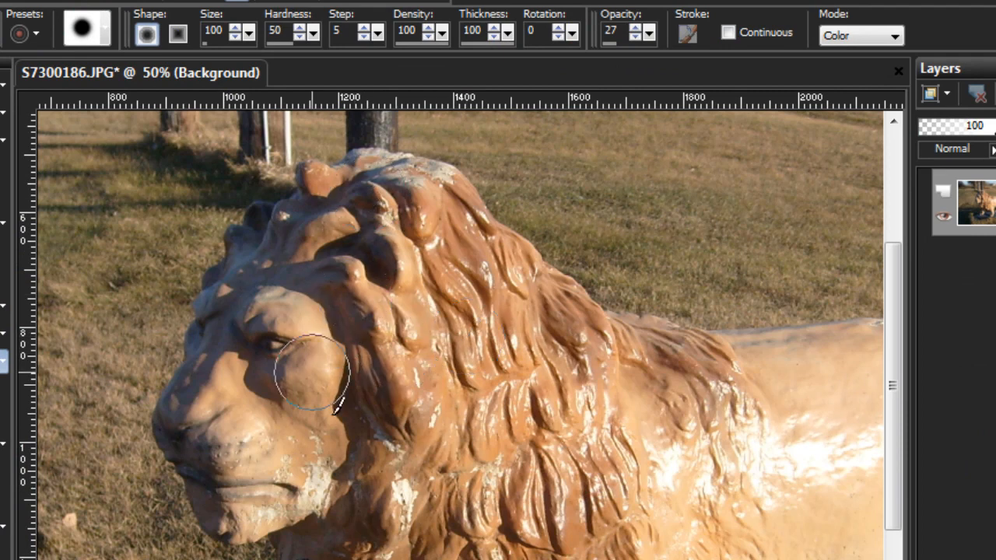
pyautogui.moveTo(377, 381)
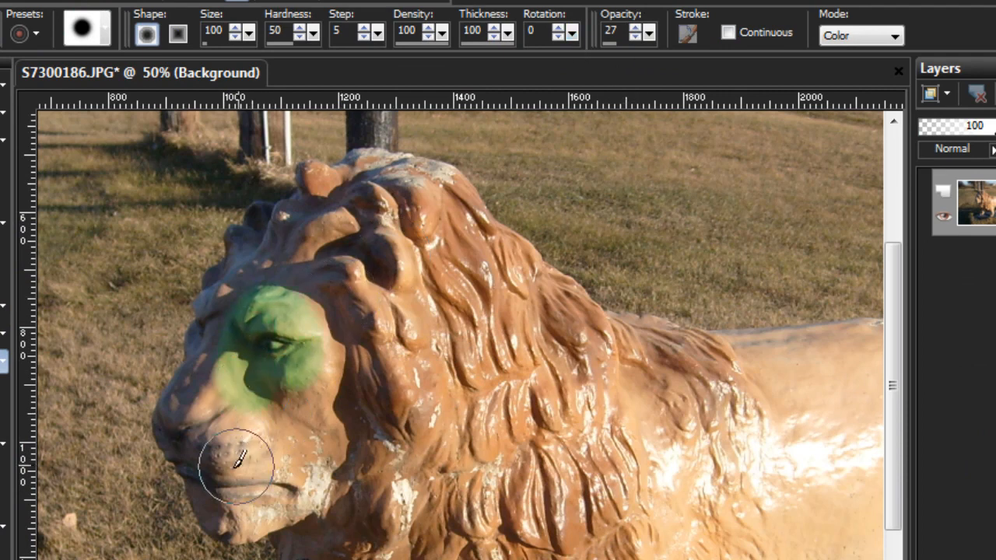
pyautogui.moveTo(238, 463); pyautogui.dragTo(229, 498)
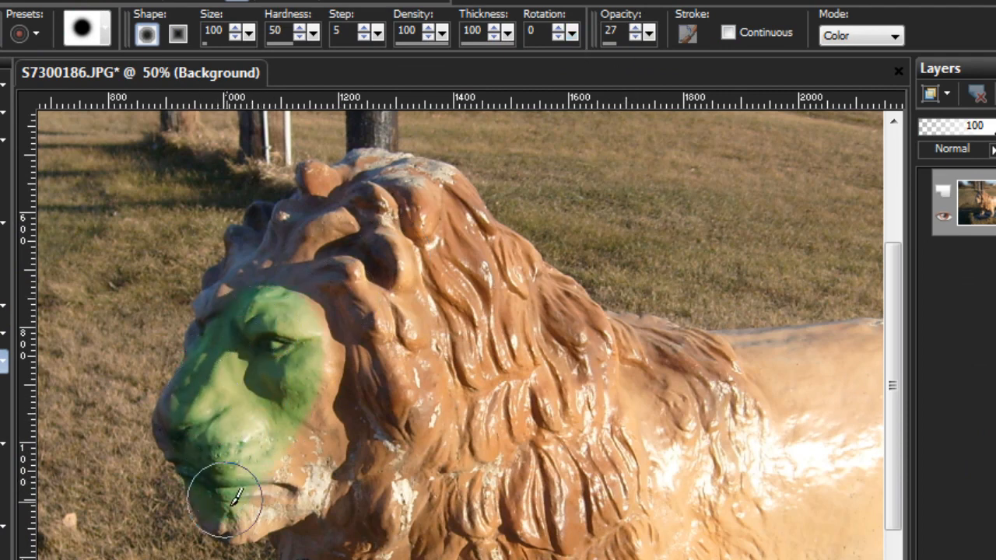
pyautogui.moveTo(229, 498); pyautogui.dragTo(334, 459)
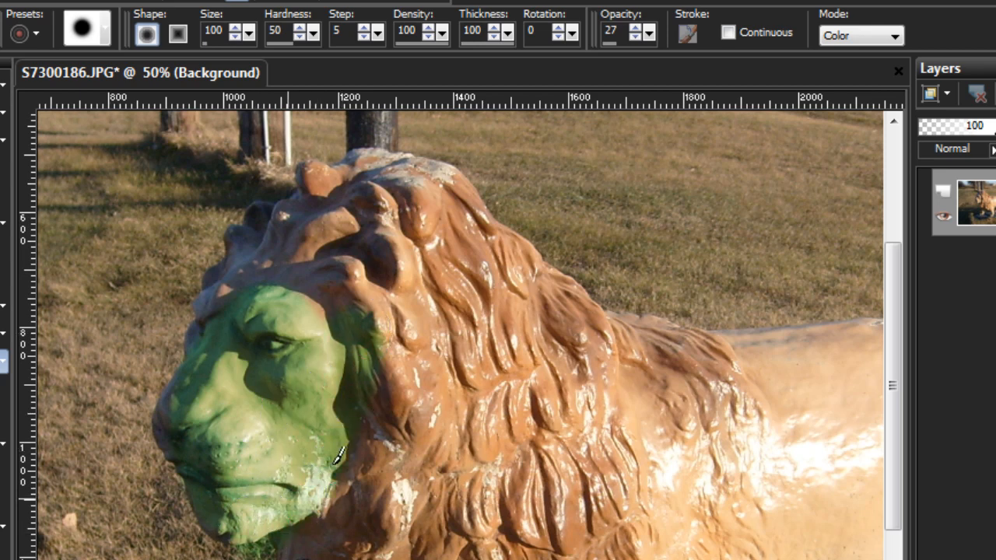
pyautogui.moveTo(335, 459); pyautogui.dragTo(242, 292)
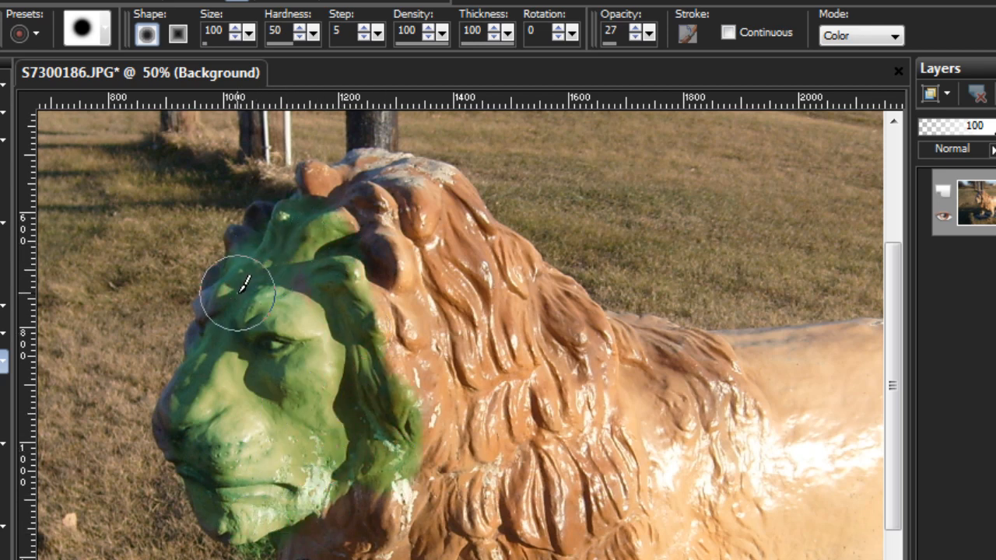
pyautogui.moveTo(241, 292); pyautogui.dragTo(370, 163)
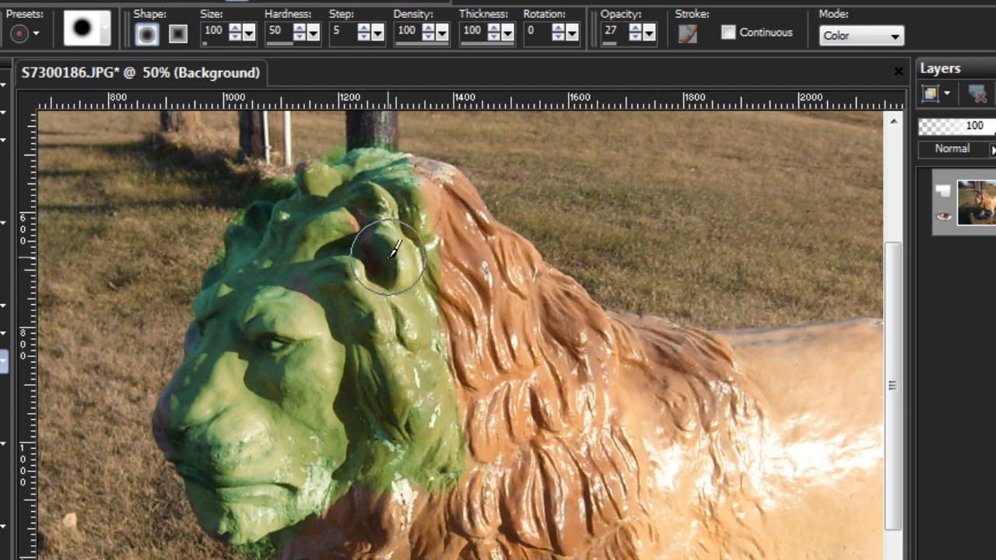
pyautogui.moveTo(381, 261); pyautogui.dragTo(463, 210)
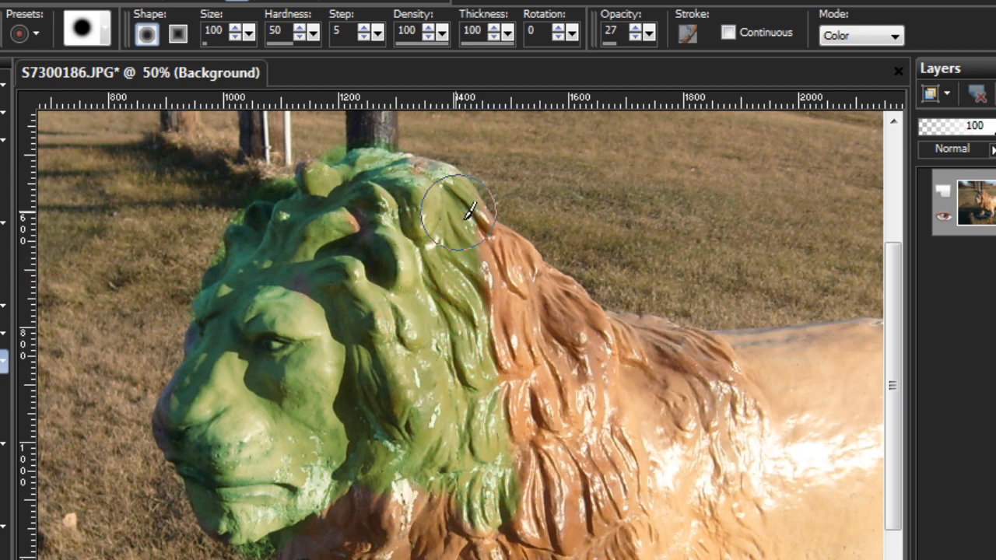
pyautogui.moveTo(467, 210); pyautogui.dragTo(677, 365)
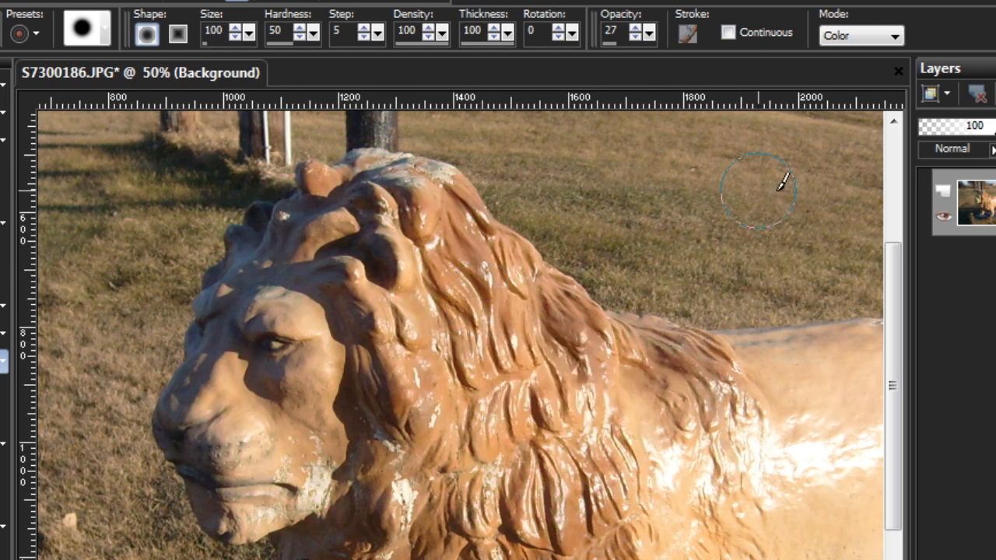
# - Set the Mode to Hue and test a green hue stroke across the lion's cheek
pyautogui.click(859, 36)
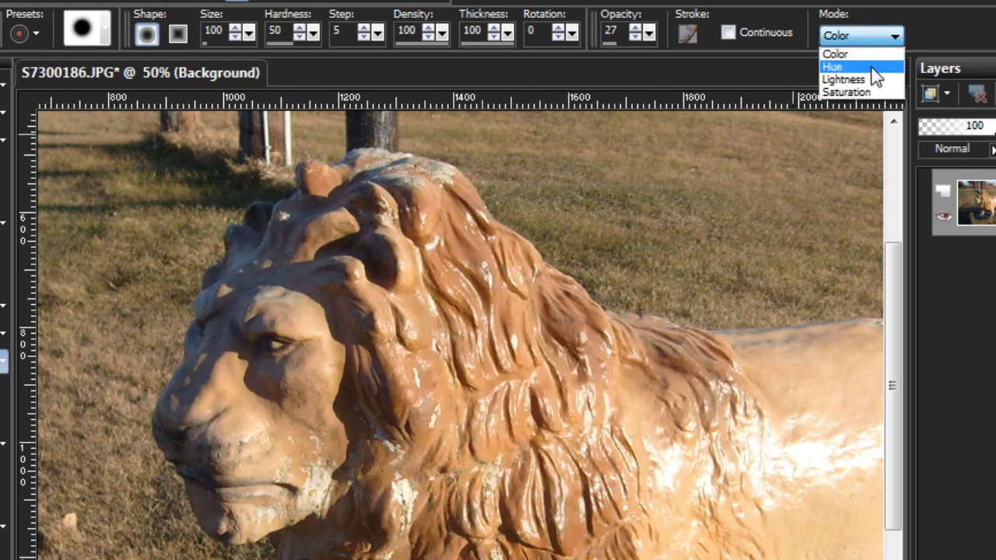
pyautogui.click(833, 66)
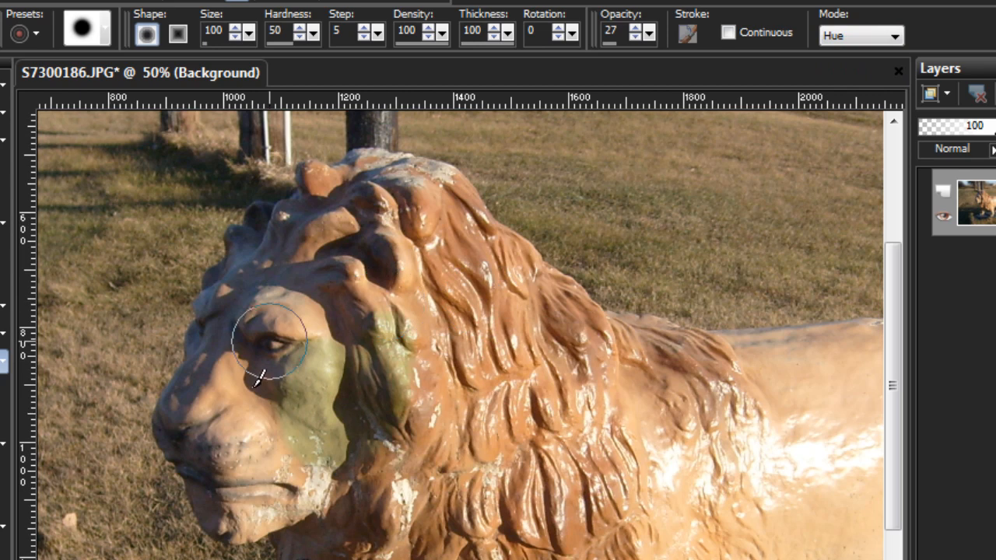
pyautogui.moveTo(264, 365); pyautogui.dragTo(439, 303)
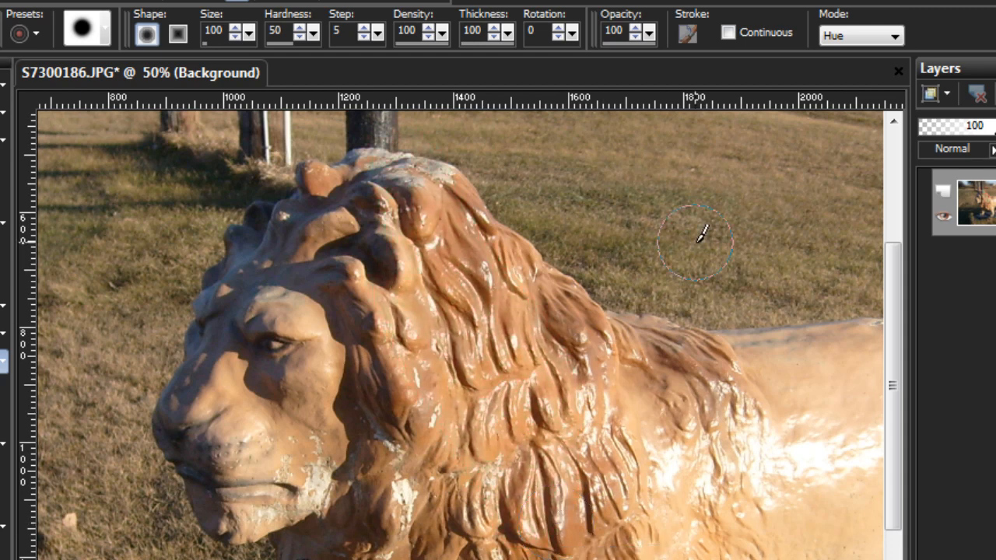
# - Set the Mode to Saturation, test an orange stroke over the mane, and undo it
pyautogui.click(859, 36)
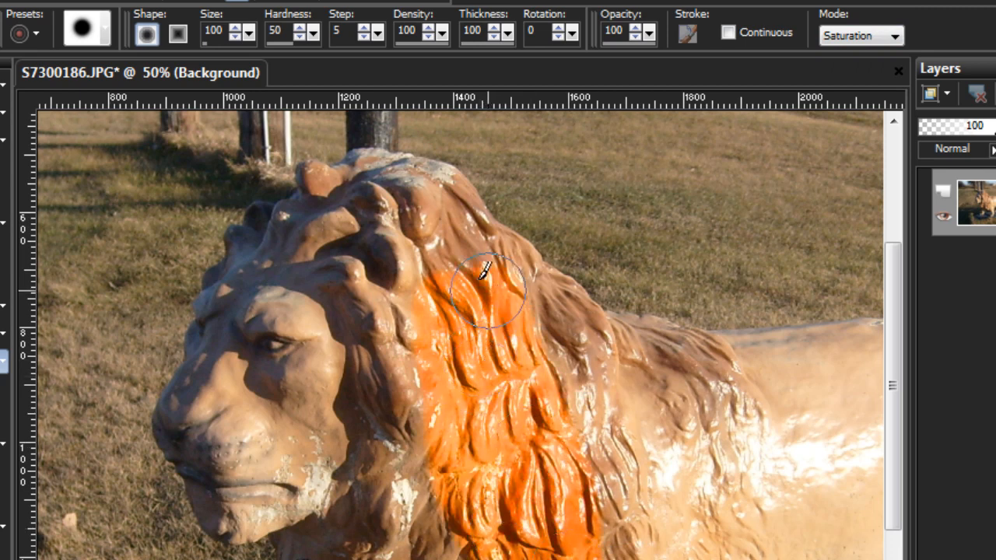
pyautogui.moveTo(488, 292); pyautogui.dragTo(545, 366)
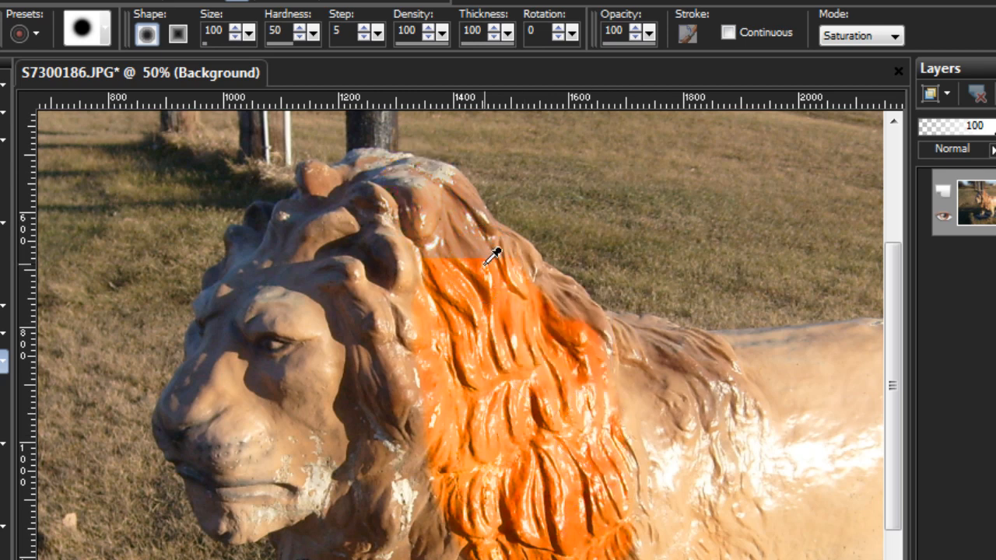
pyautogui.click(488, 268)
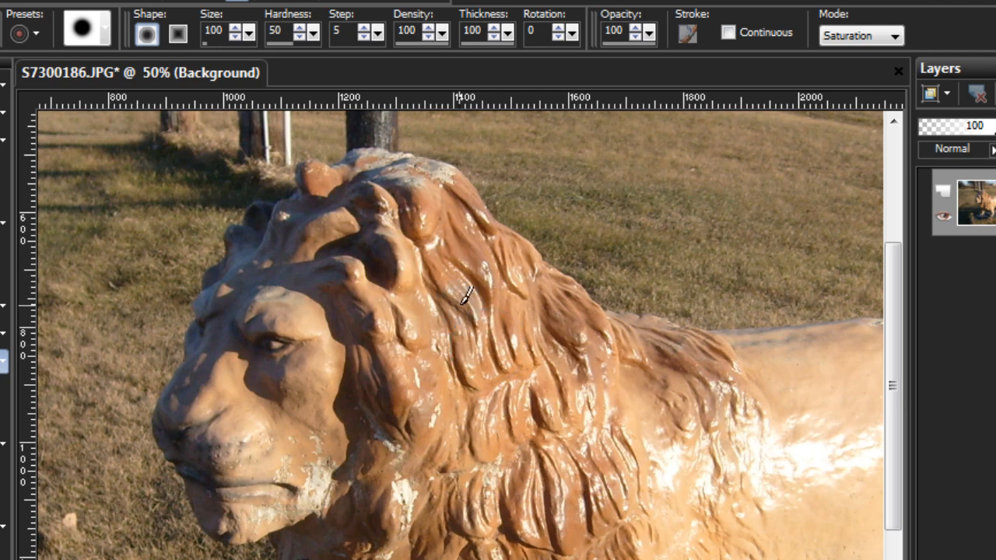
pyautogui.moveTo(462, 221)
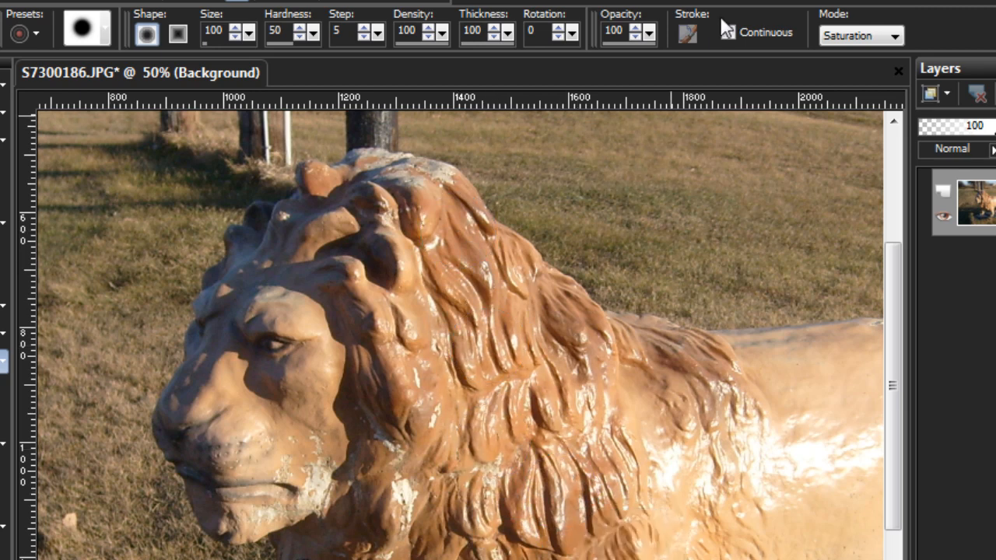
# - Set the Mode to Lightness and test two strokes across the lion's back
pyautogui.click(860, 36)
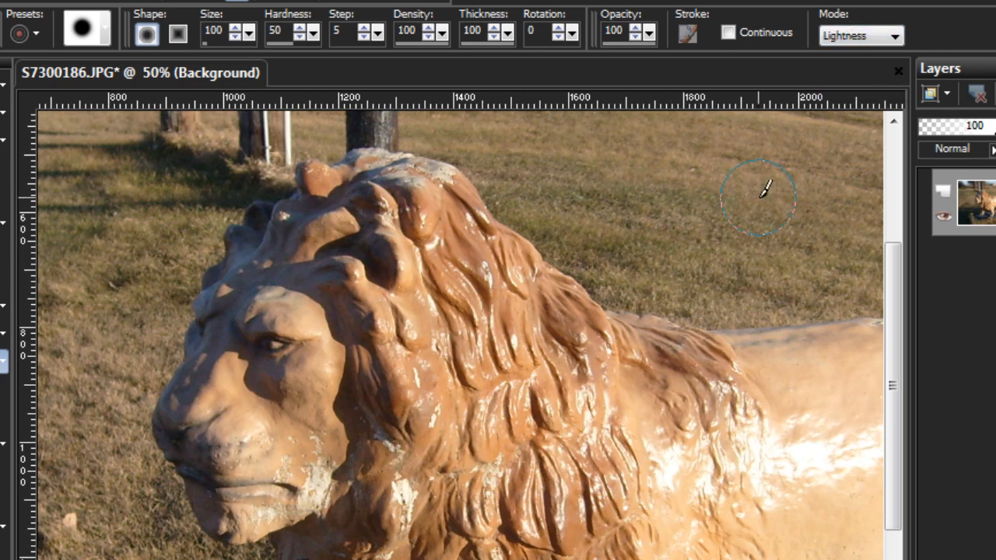
pyautogui.moveTo(661, 346)
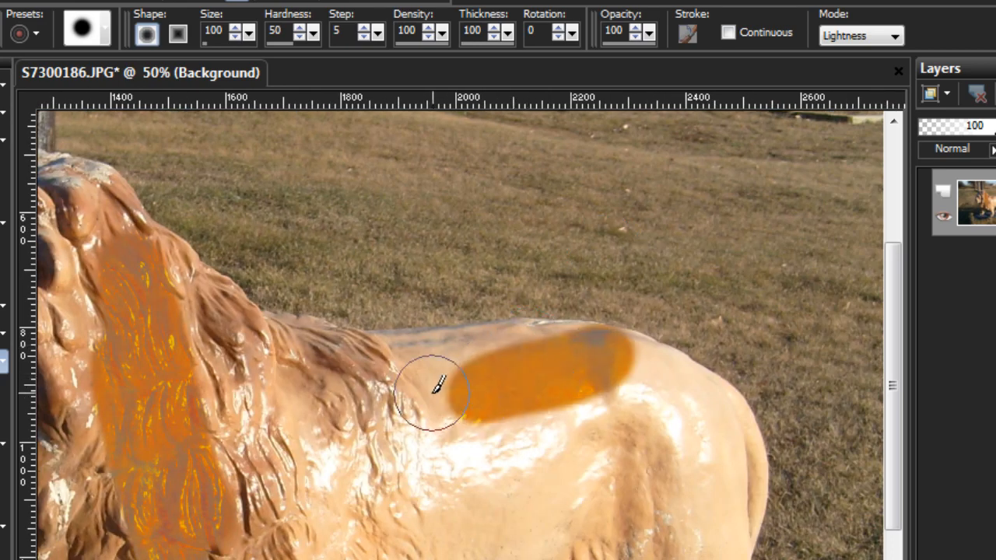
pyautogui.moveTo(435, 392); pyautogui.dragTo(556, 396)
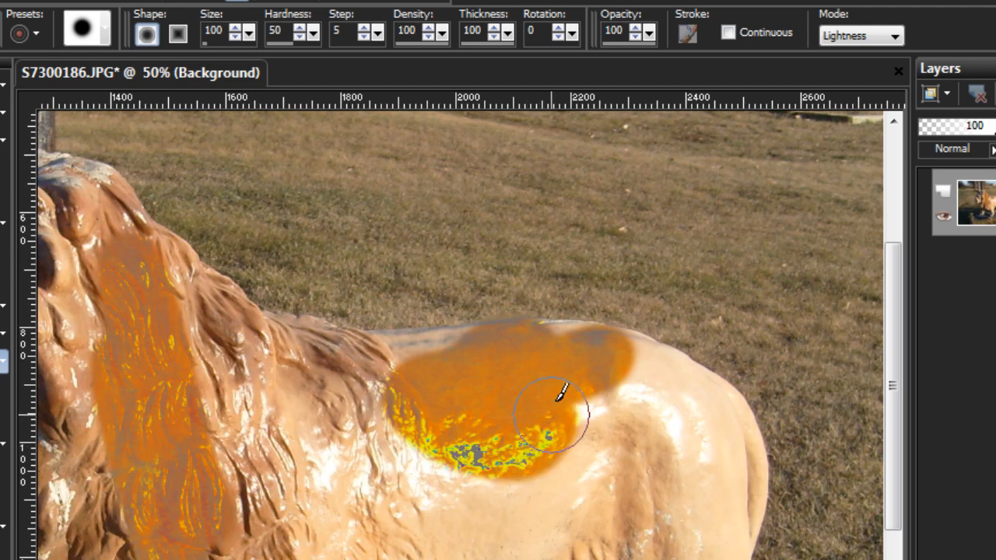
pyautogui.moveTo(556, 397); pyautogui.dragTo(571, 448)
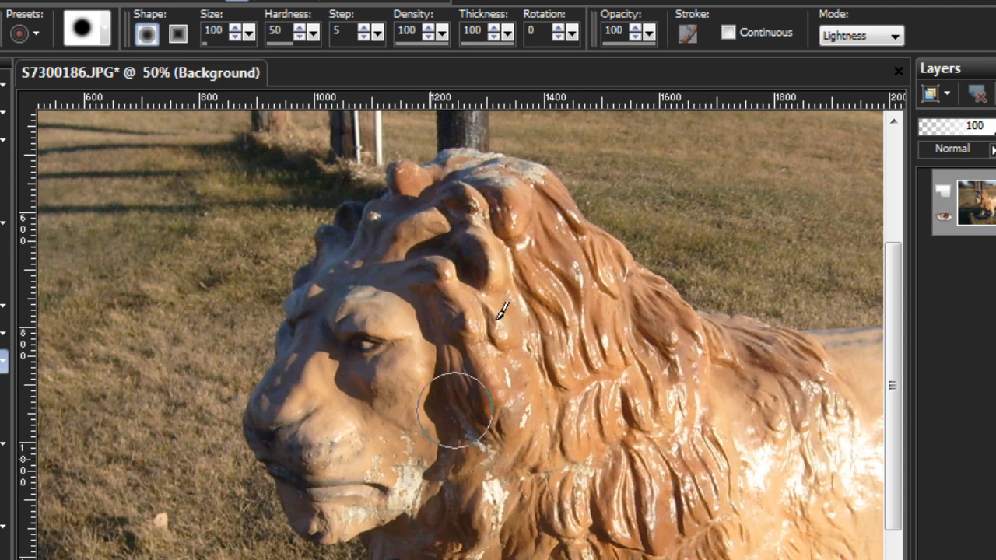
pyautogui.moveTo(653, 156)
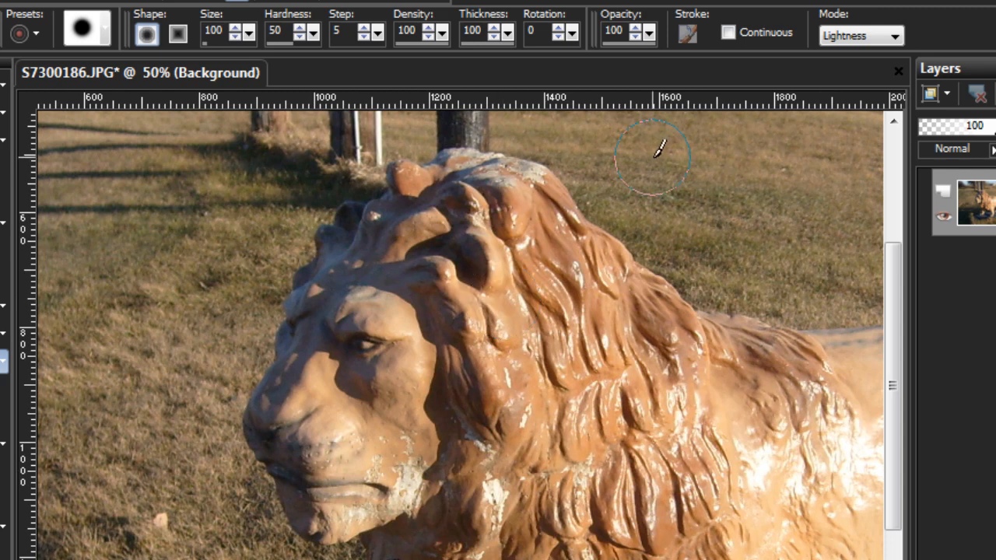
# - Choose Color from the Mode dropdown
pyautogui.click(859, 36)
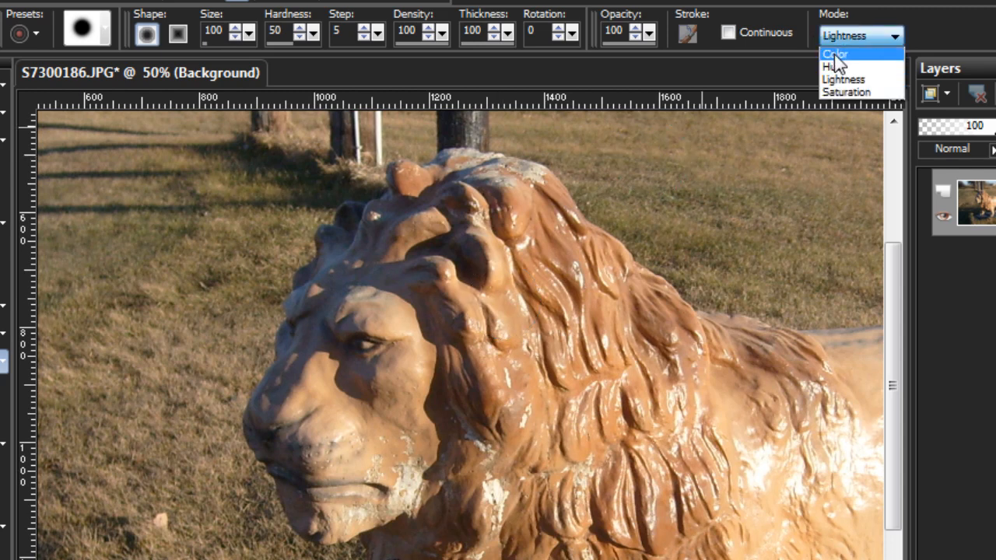
pyautogui.click(834, 54)
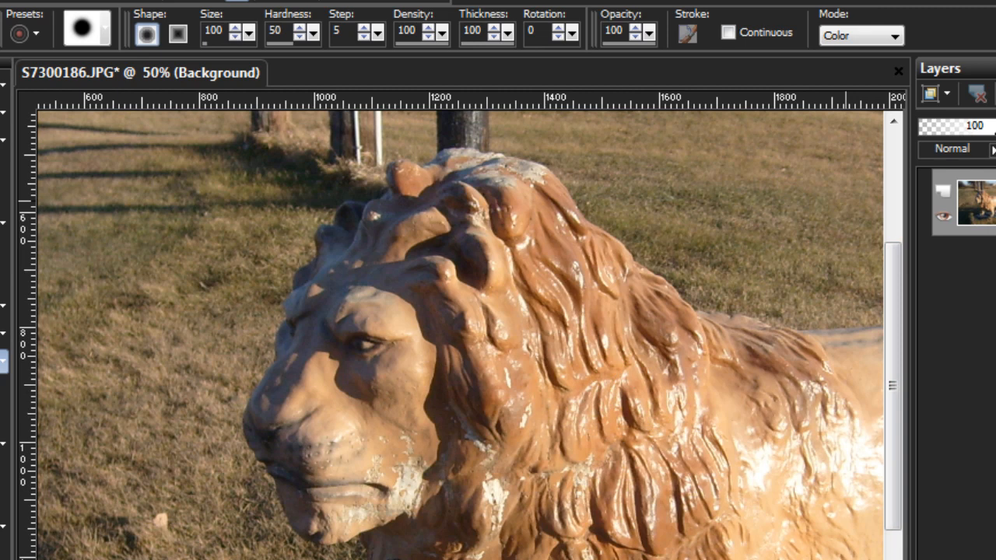
pyautogui.moveTo(638, 71)
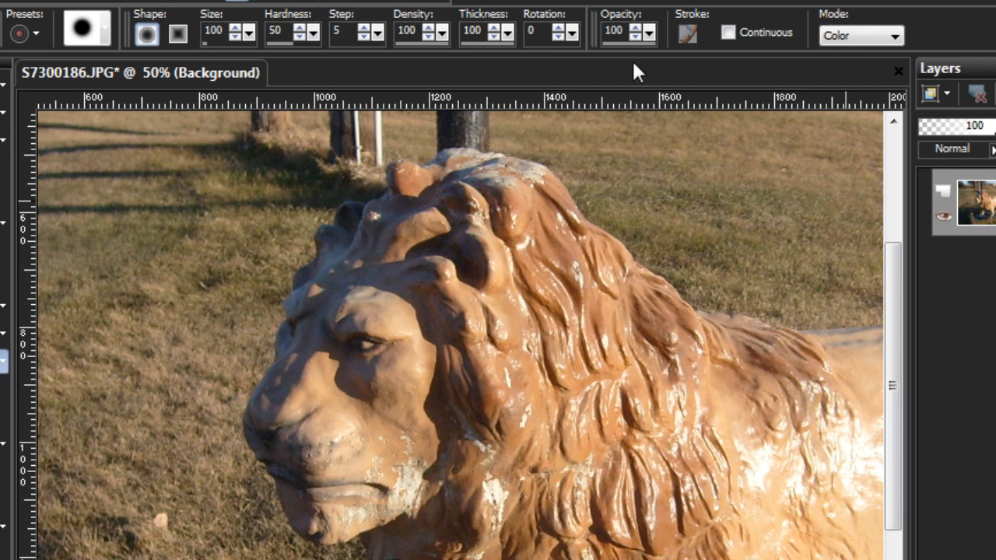